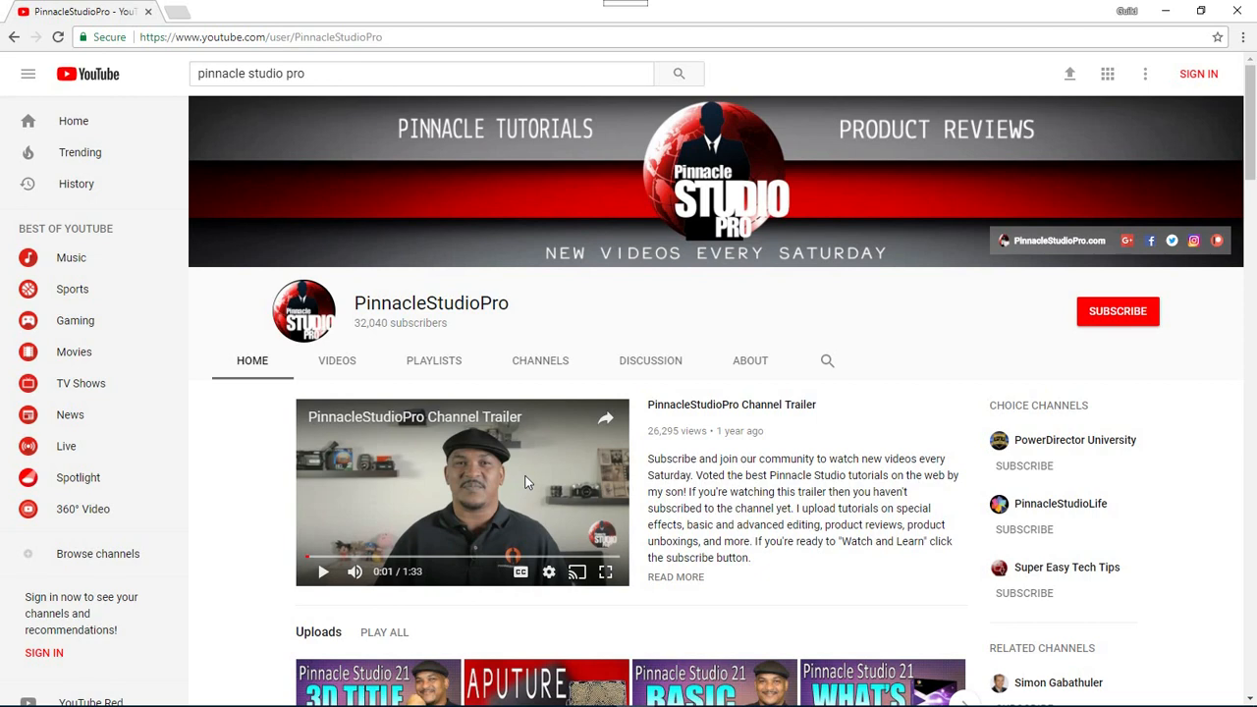
{"action": "mouse_move", "coordinate": [530, 455]}
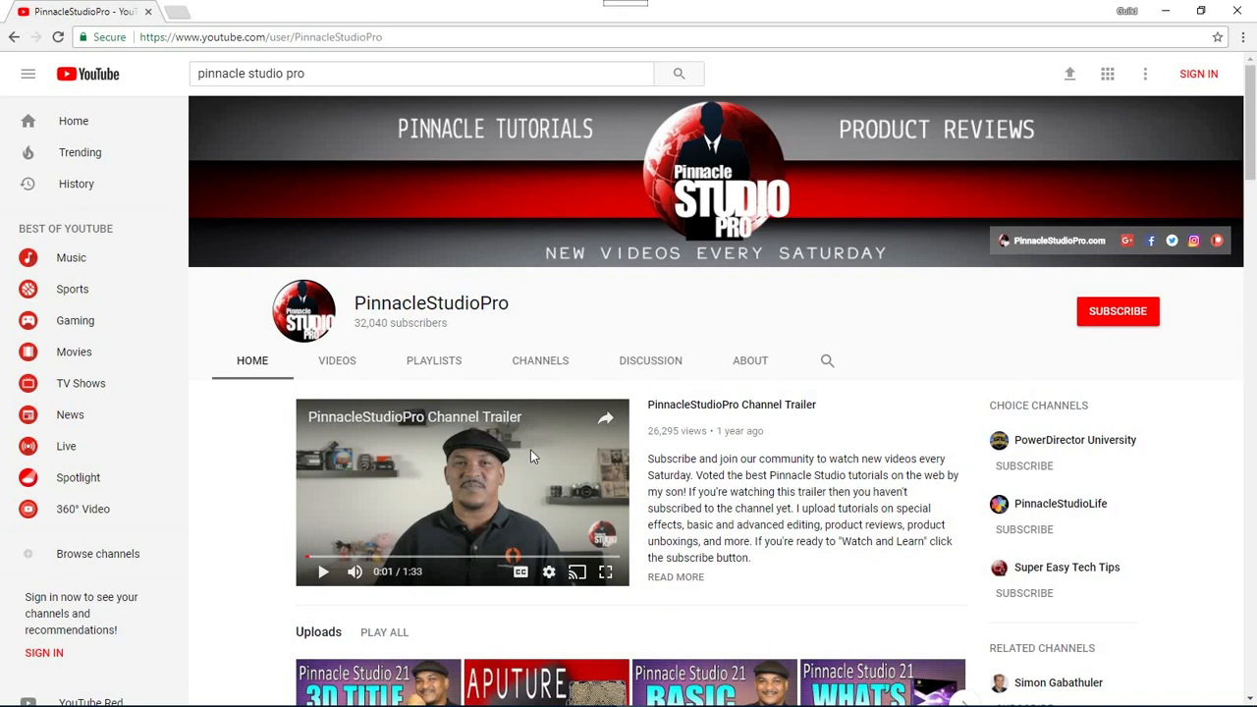
{"action": "mouse_move", "coordinate": [609, 389]}
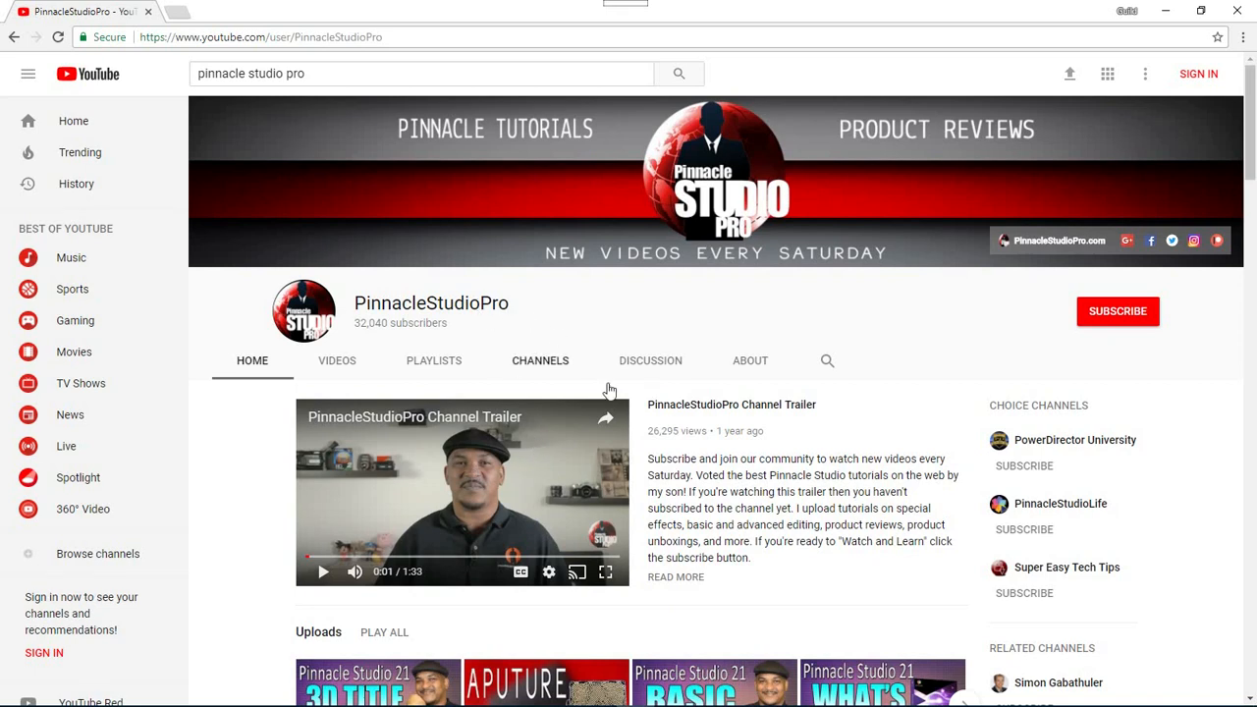
{"action": "mouse_move", "coordinate": [736, 503]}
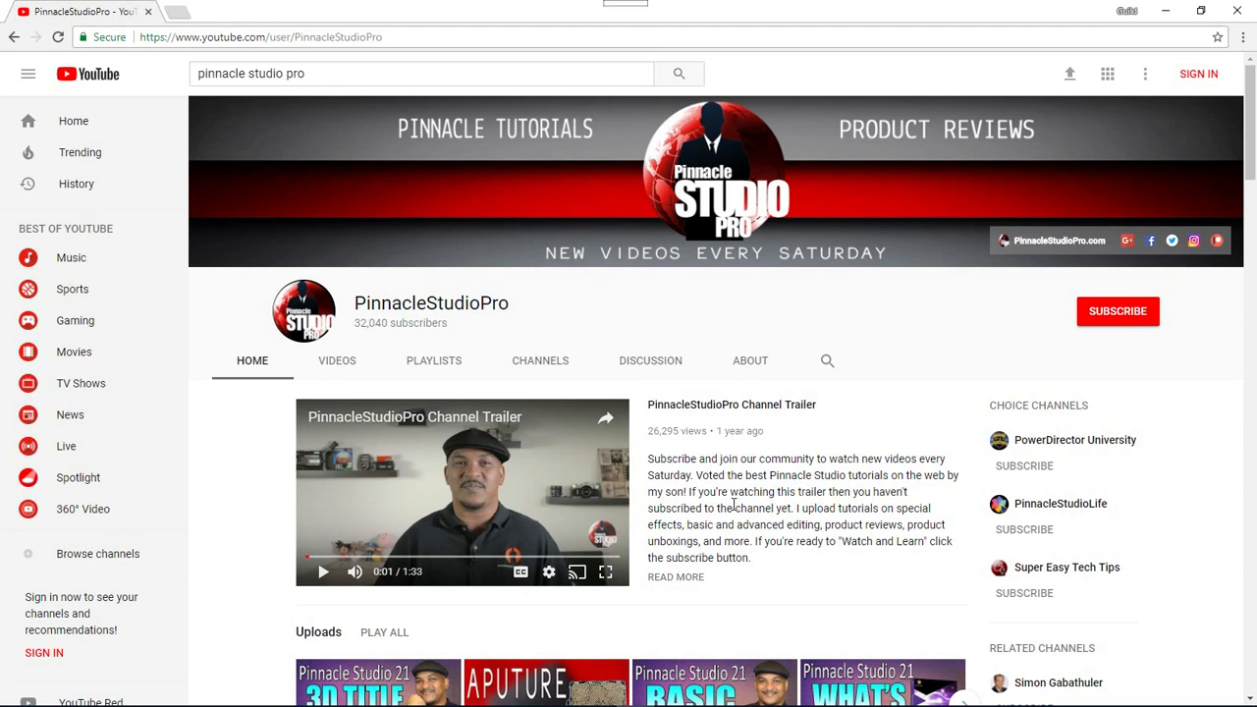
Open the 'Pinnacle Studio 21 Ultimate | Basic Editing Beginners Tutorial' video from the channel's Uploads
{"action": "scroll", "scroll_direction": "down", "scroll_amount": 3}
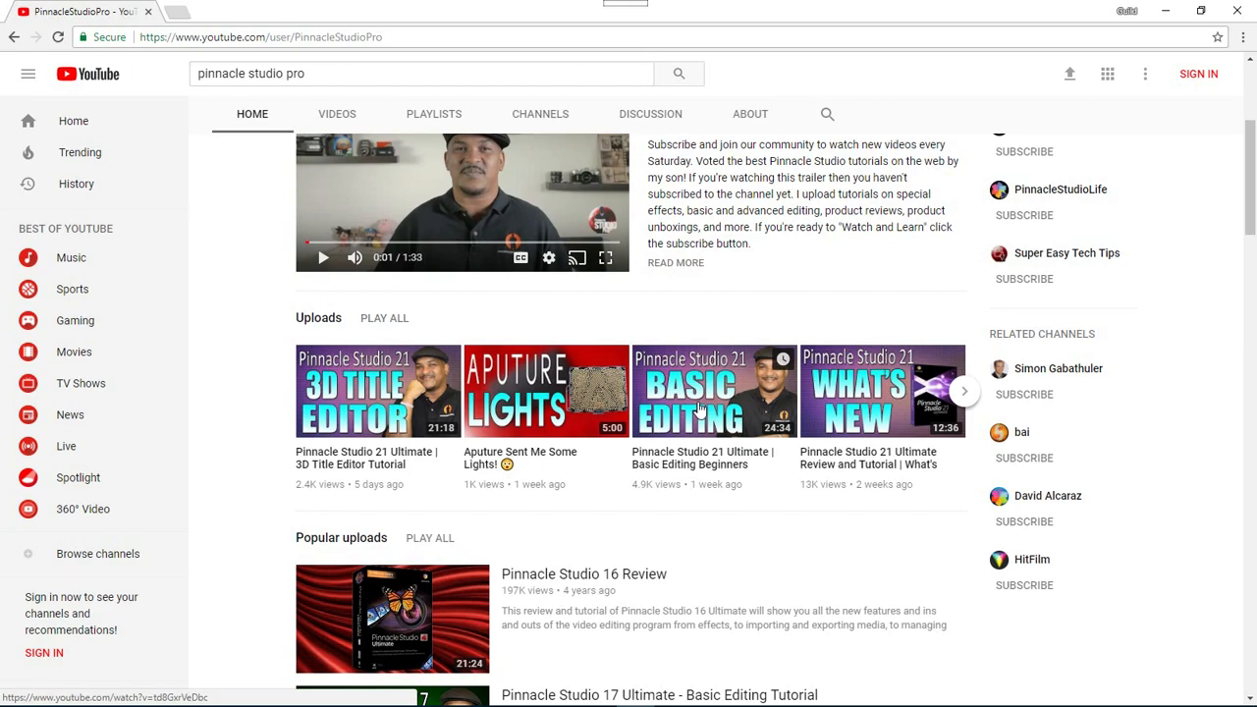
{"action": "left_click", "coordinate": [714, 391]}
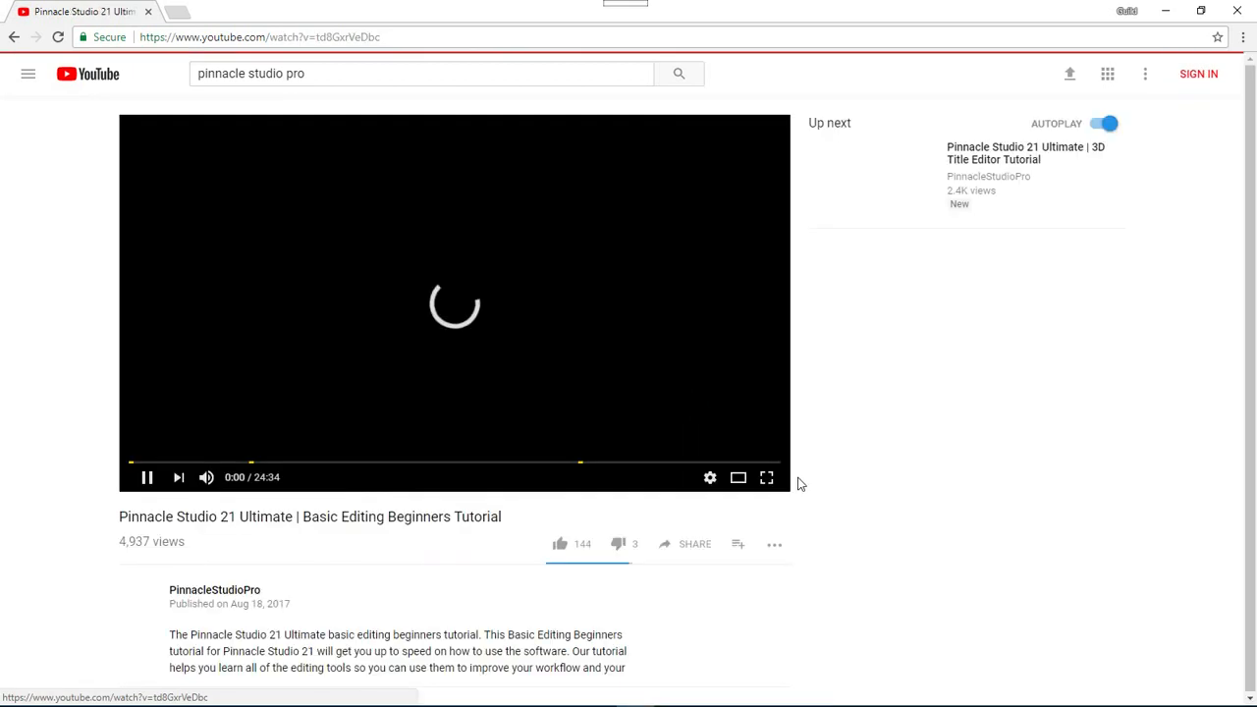